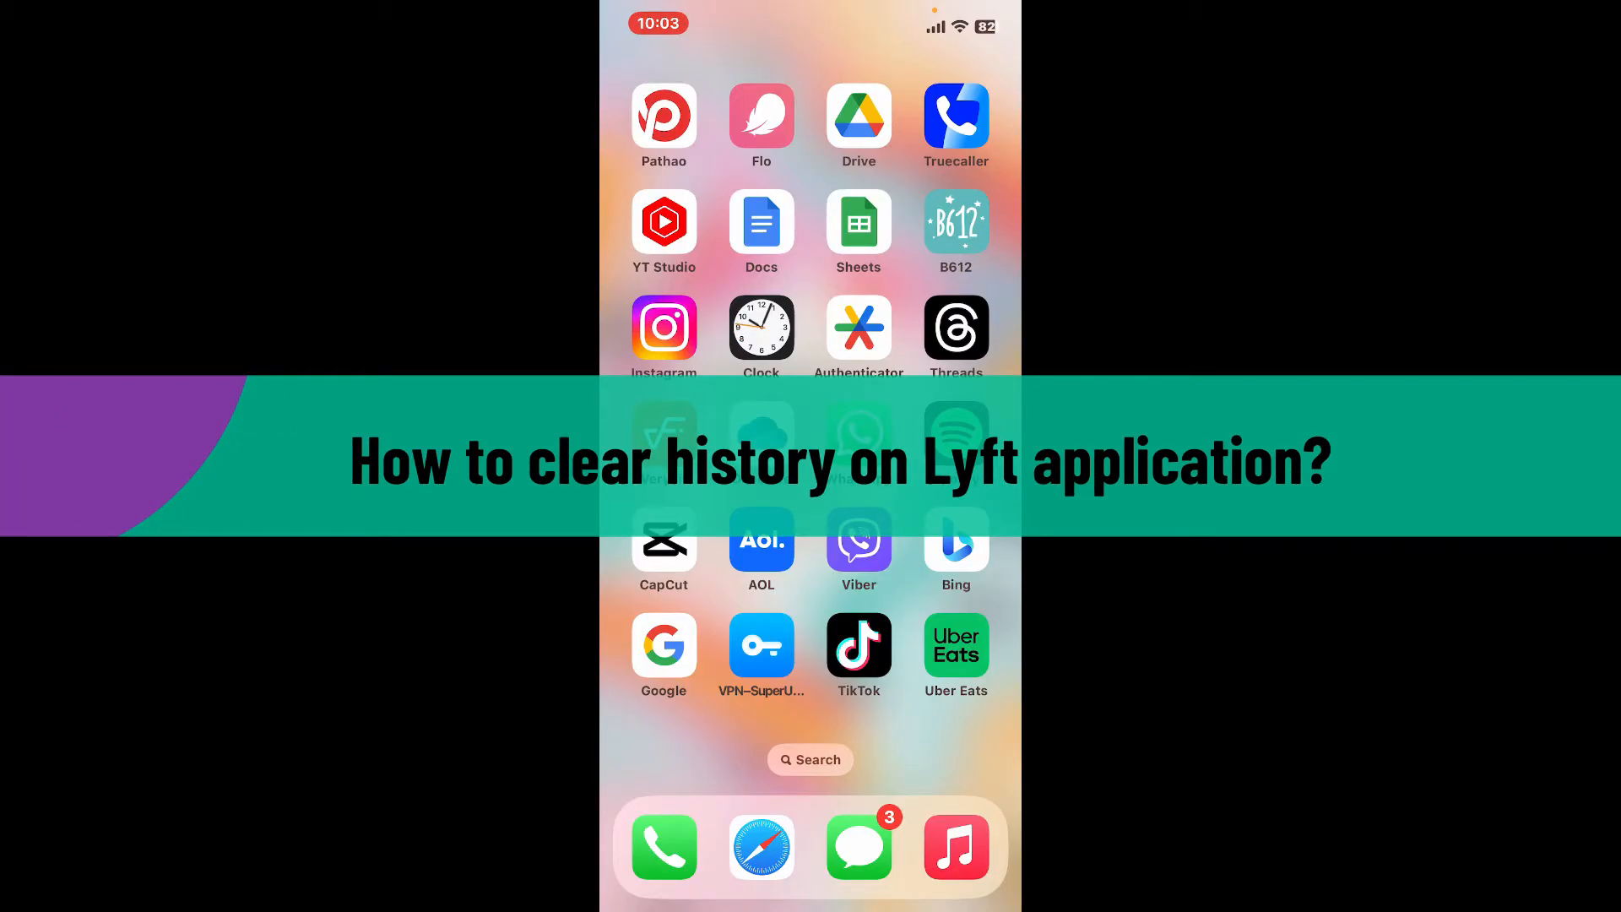
Step: Swipe left to the Home Screen page showing the Lyft icon
scroll(left, 3)
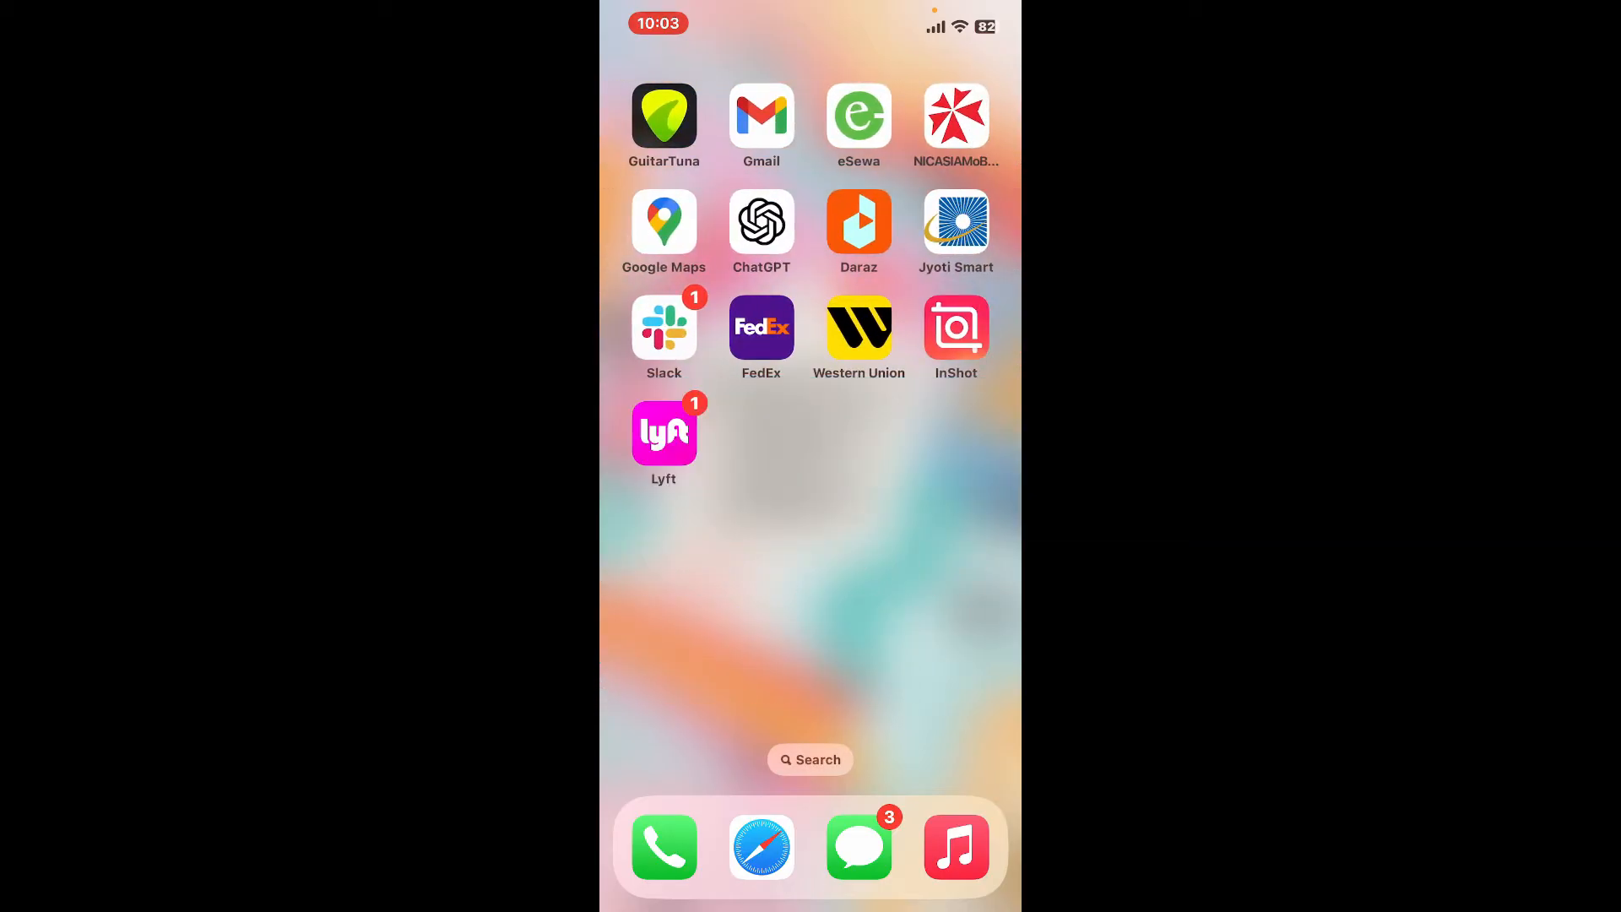
Step: Launch Lyft and open its side menu from the top-left menu button
click(664, 431)
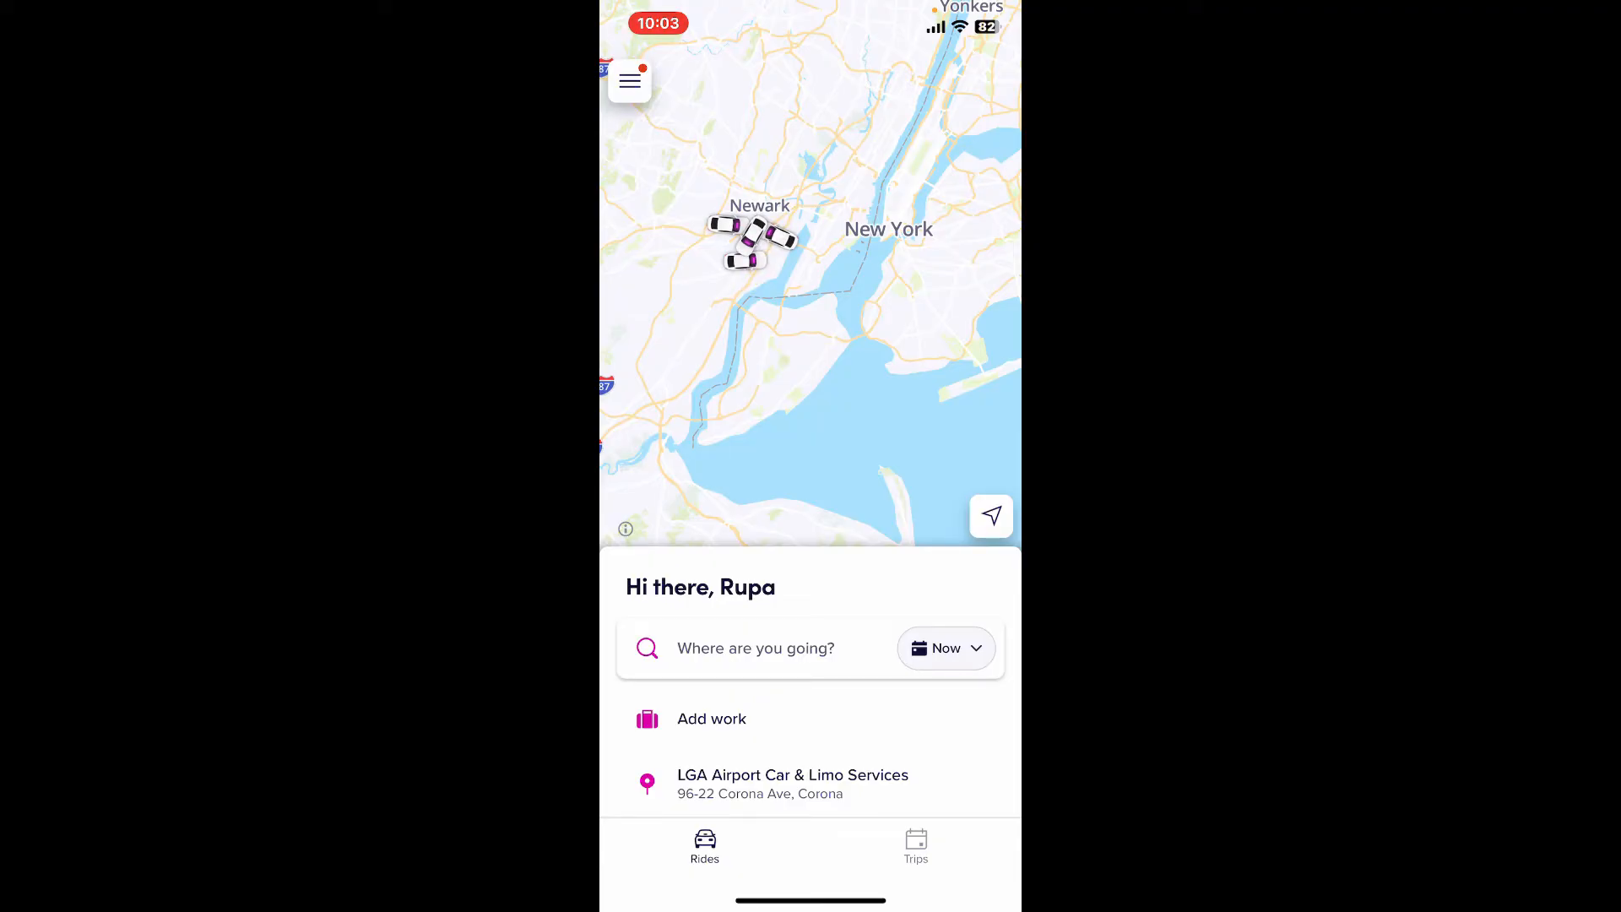
click(629, 81)
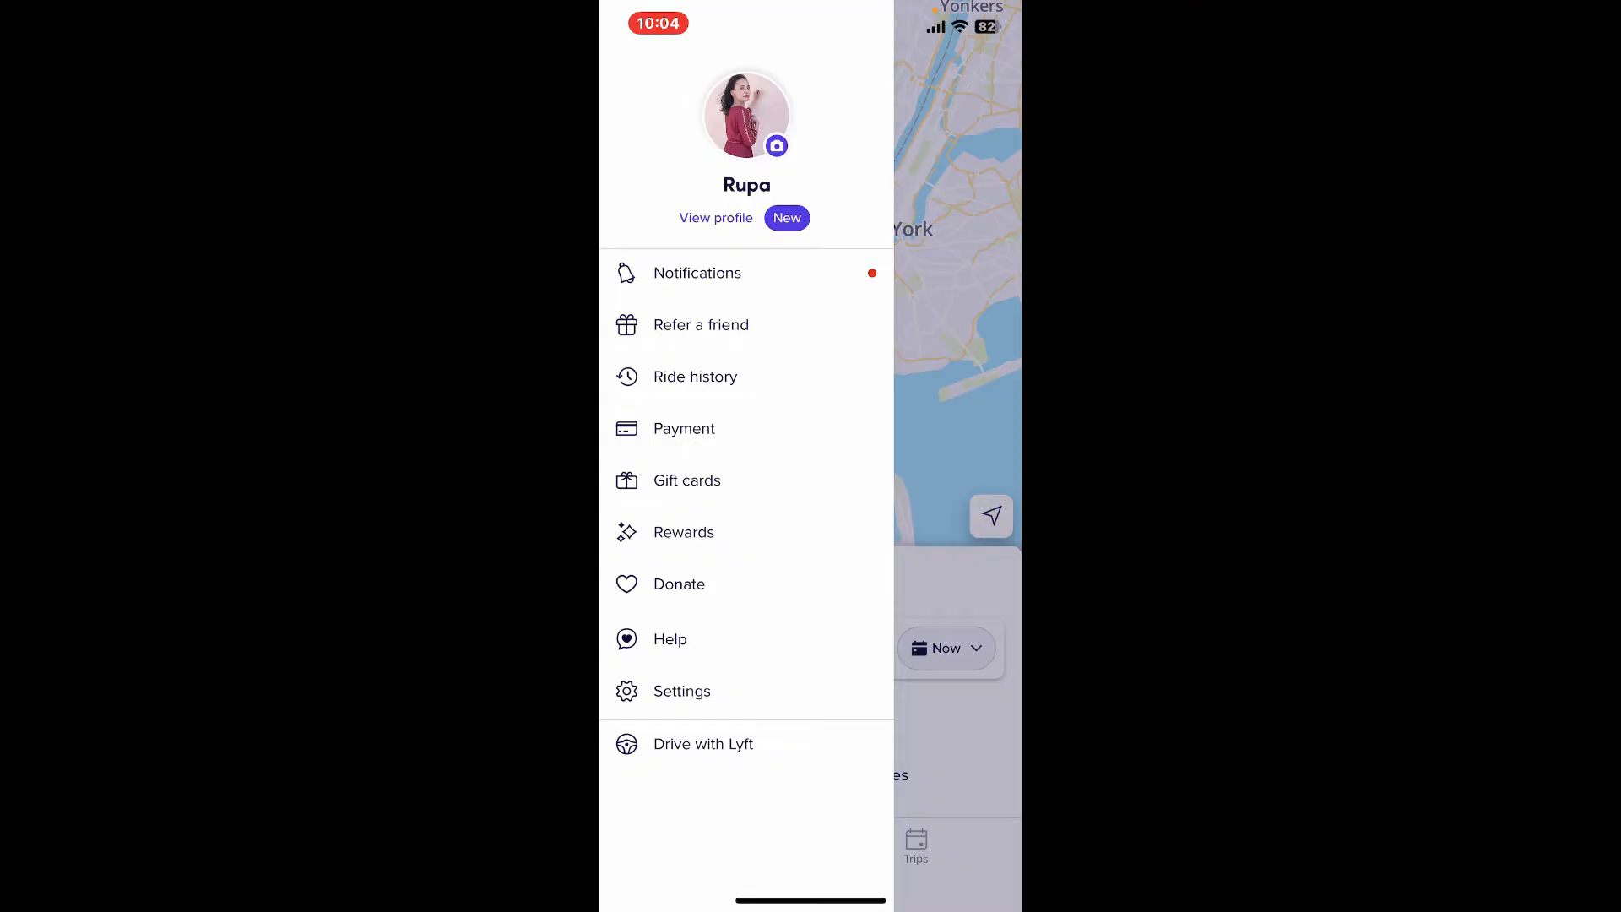
Step: Choose Ride history from the side menu to see 'No rides yet'
click(695, 376)
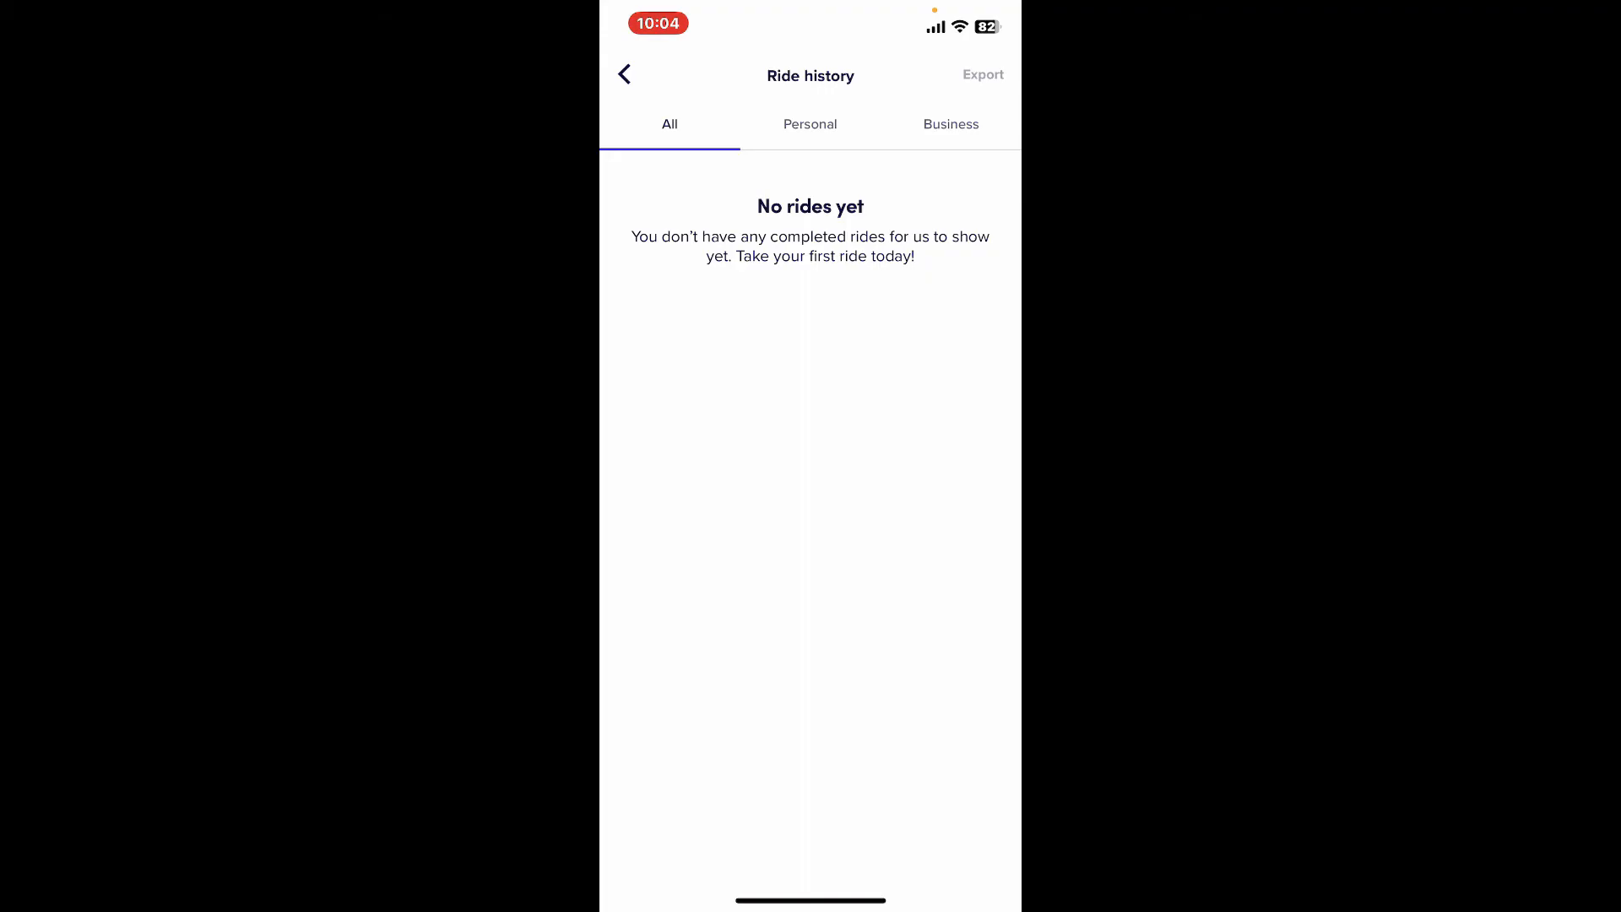
Step: Exit Lyft back to the Home Screen page with the Lyft icon
click(623, 74)
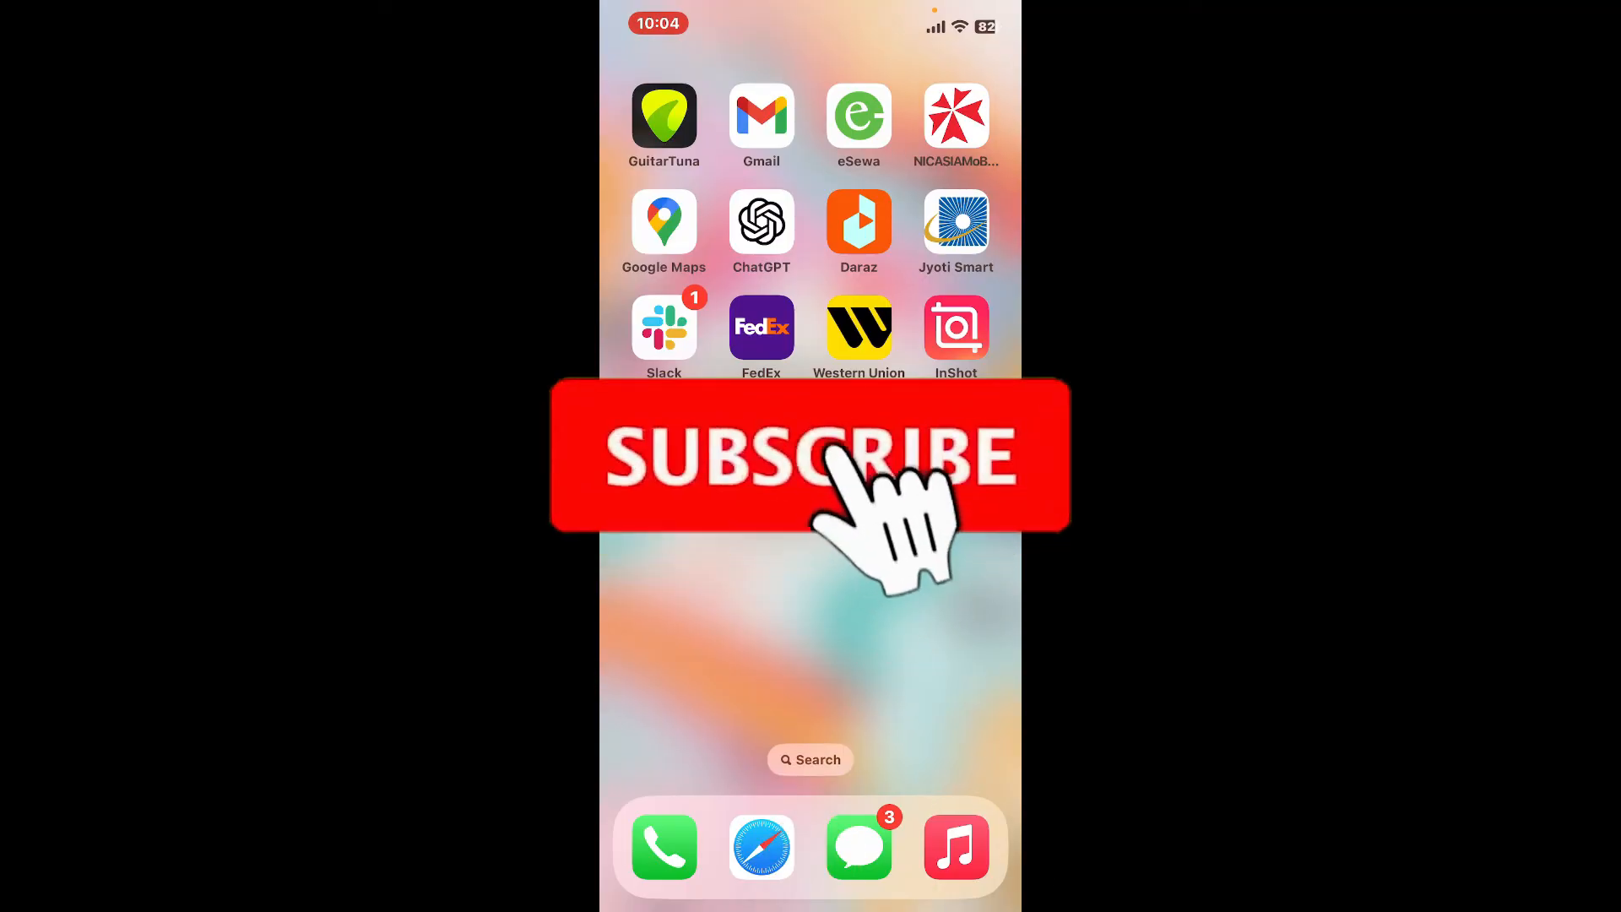
click(810, 455)
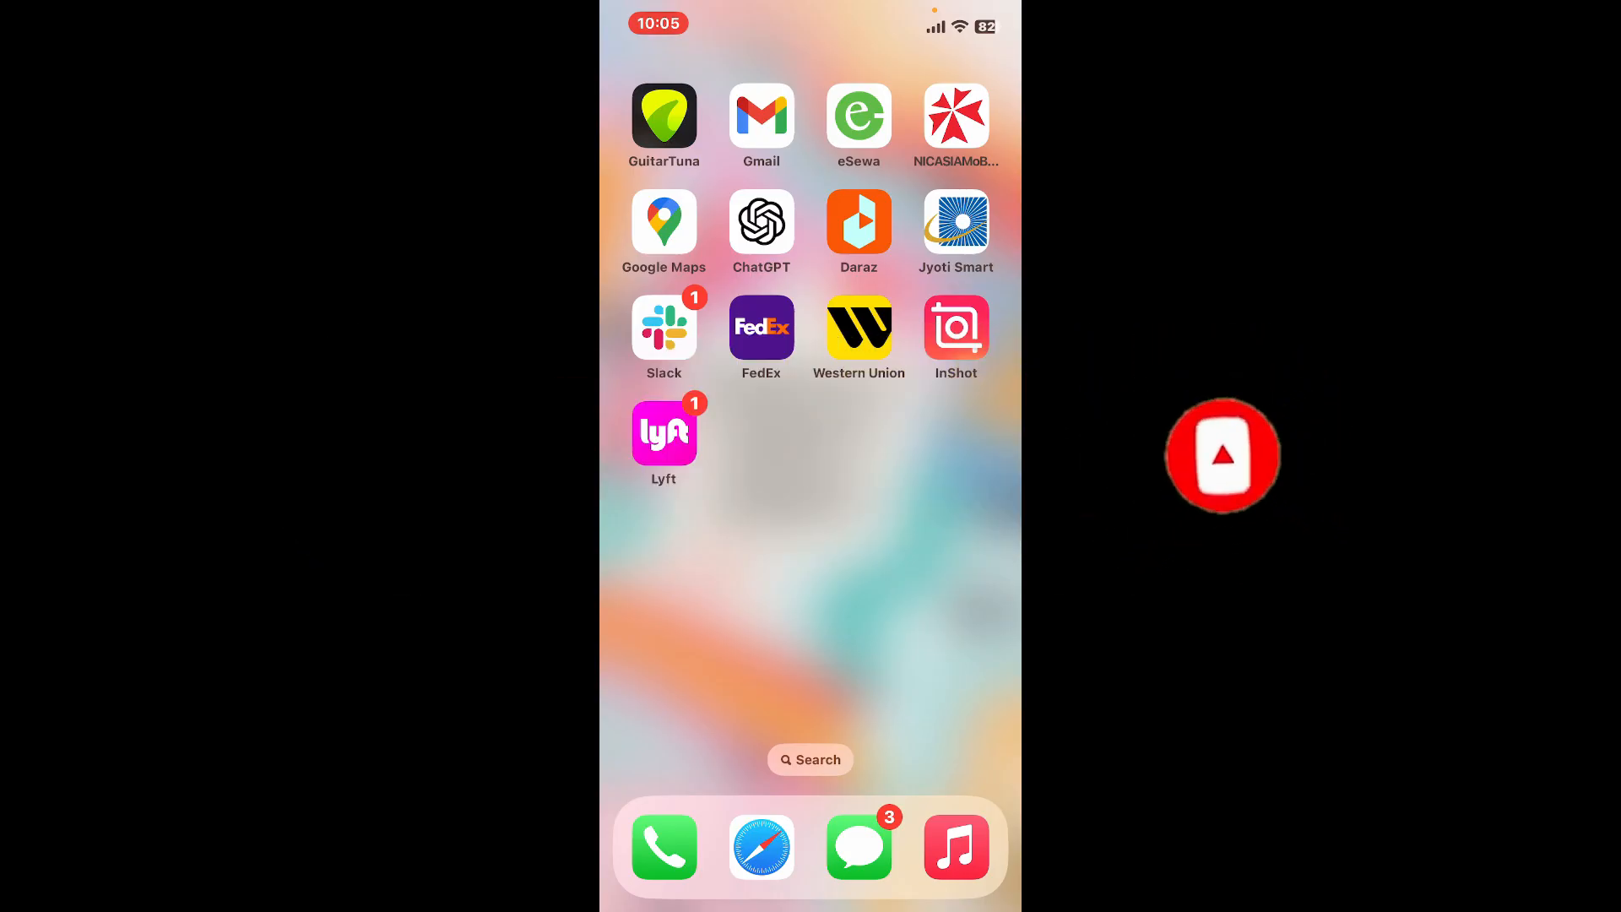
click(1222, 455)
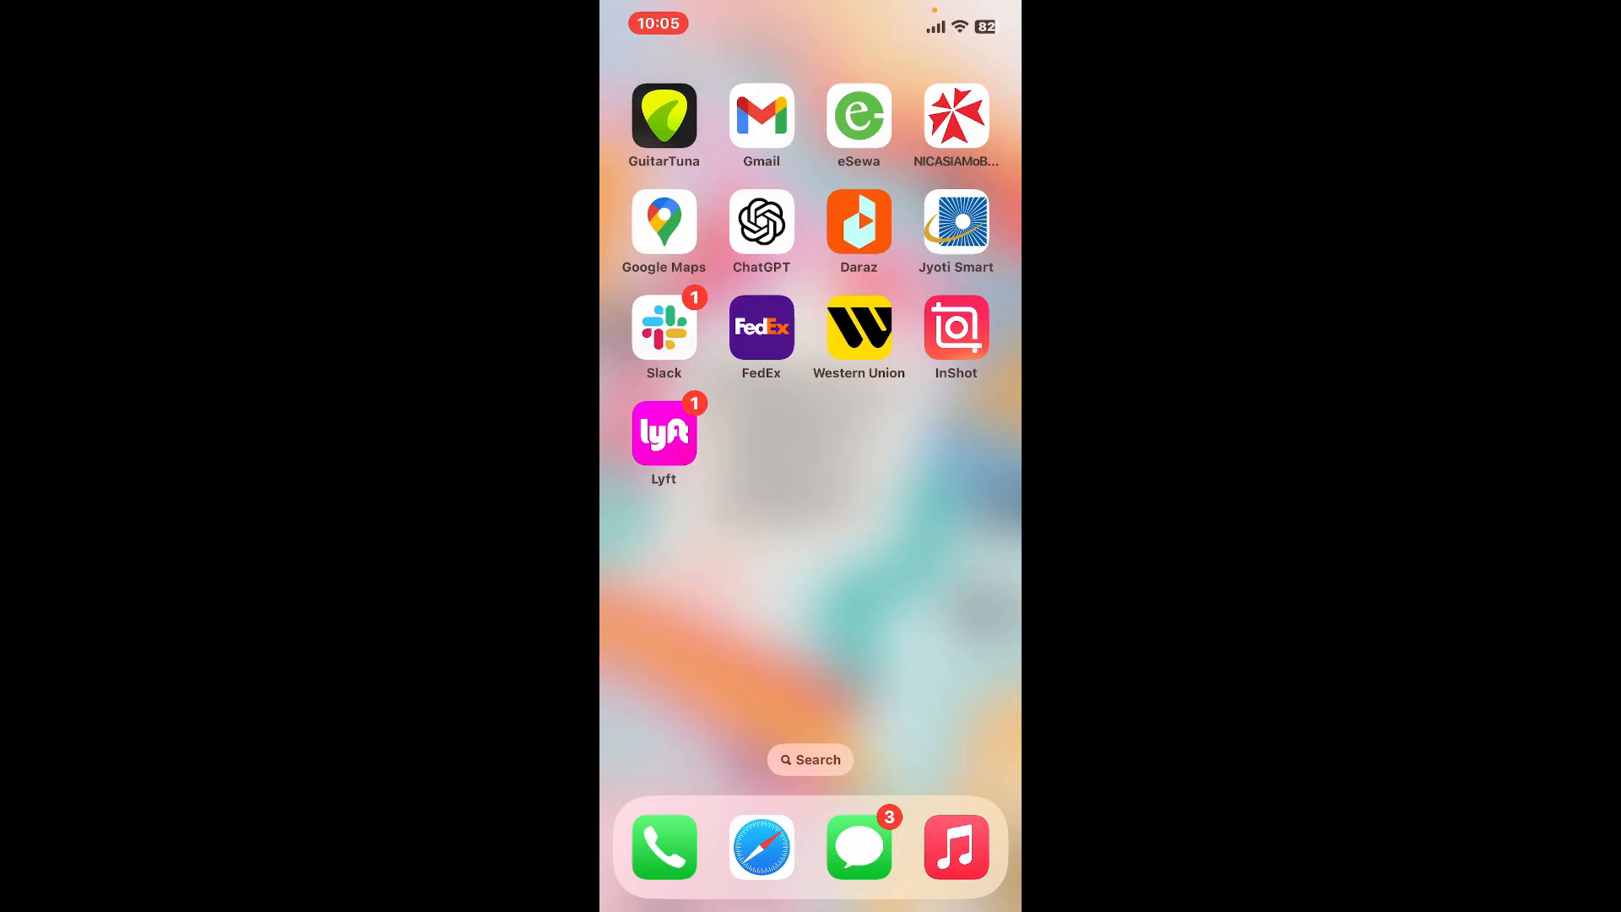